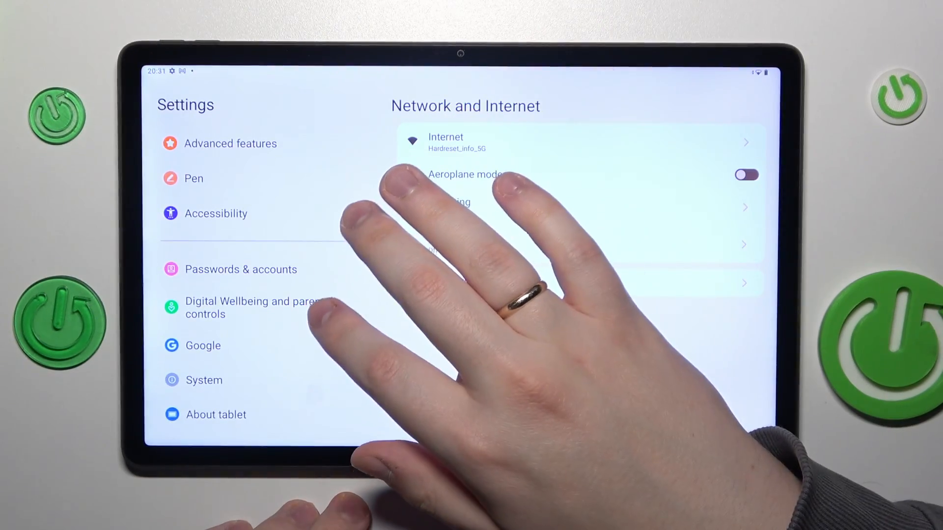
Remove the Google account under Passwords & accounts, leaving only the Opera account
left_click(240, 268)
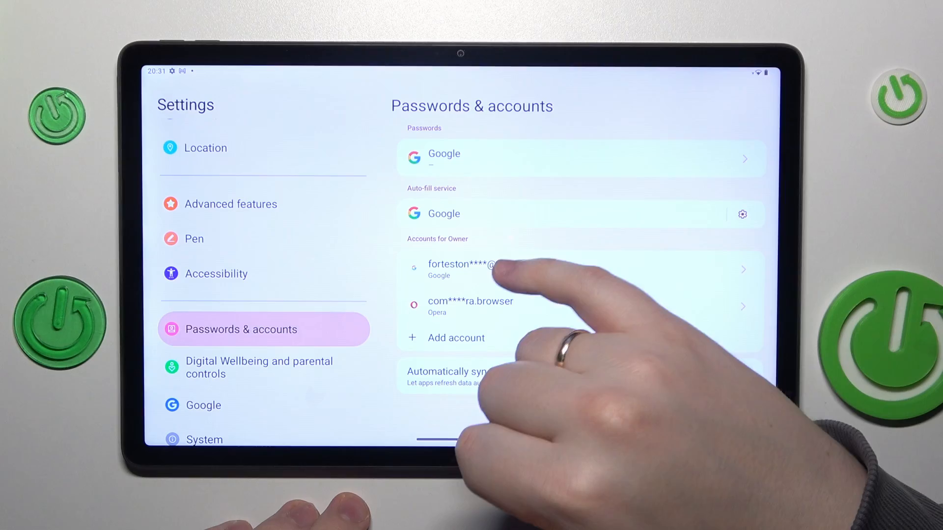
left_click(475, 269)
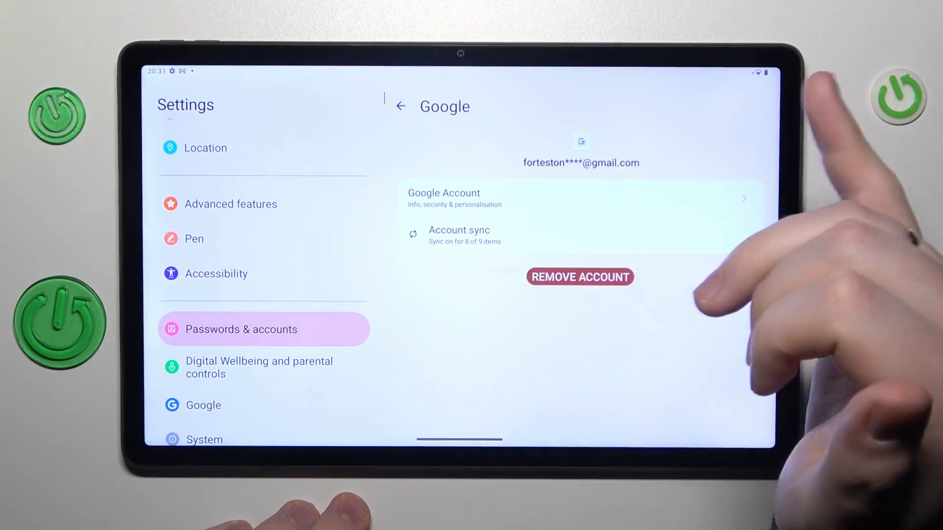
left_click(579, 277)
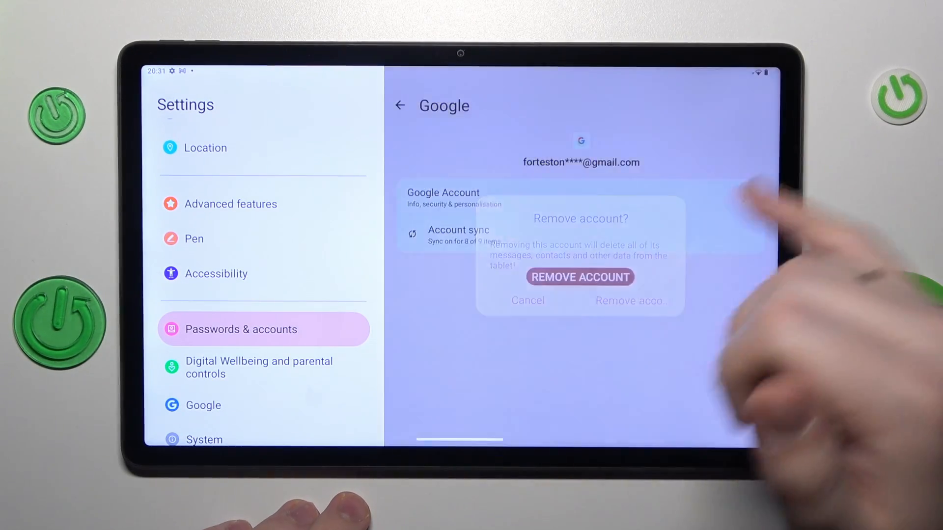
left_click(528, 301)
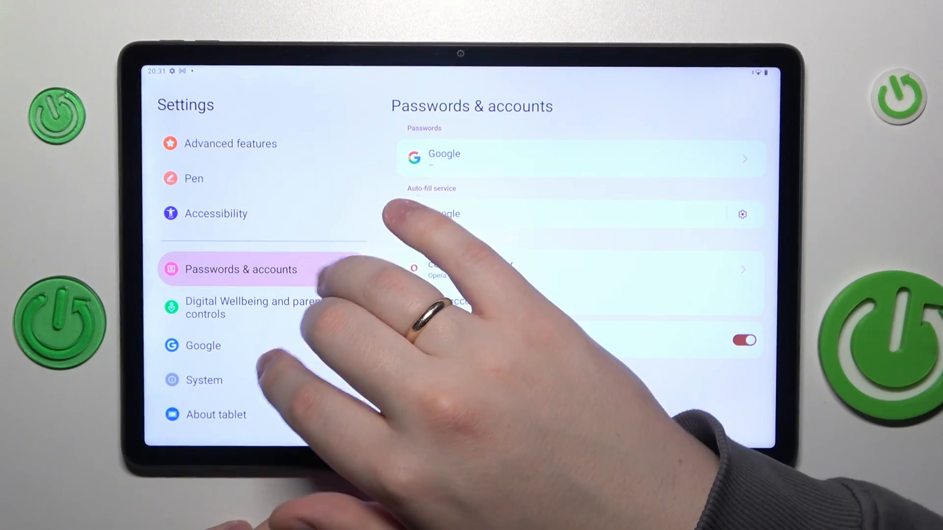
mouse_move(420, 240)
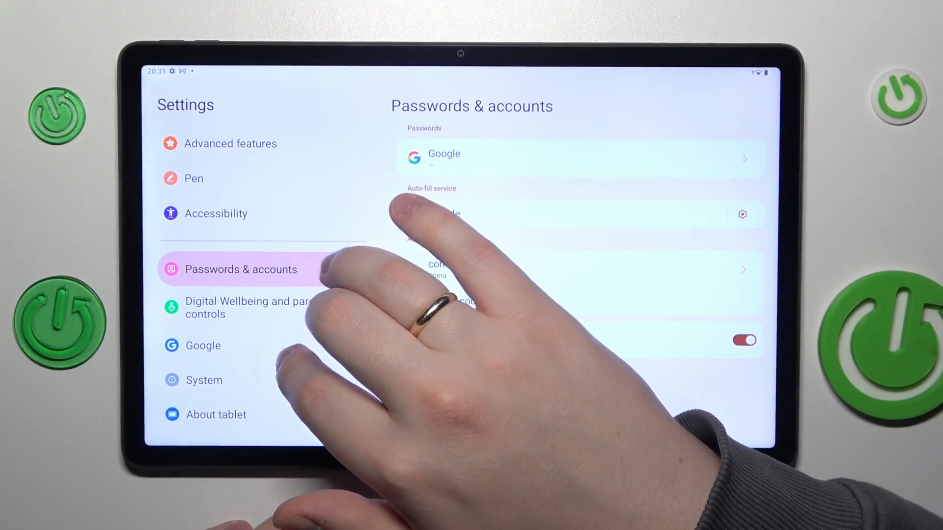
Start Google Parental controls setup and continue past the Next steps overview
left_click(203, 345)
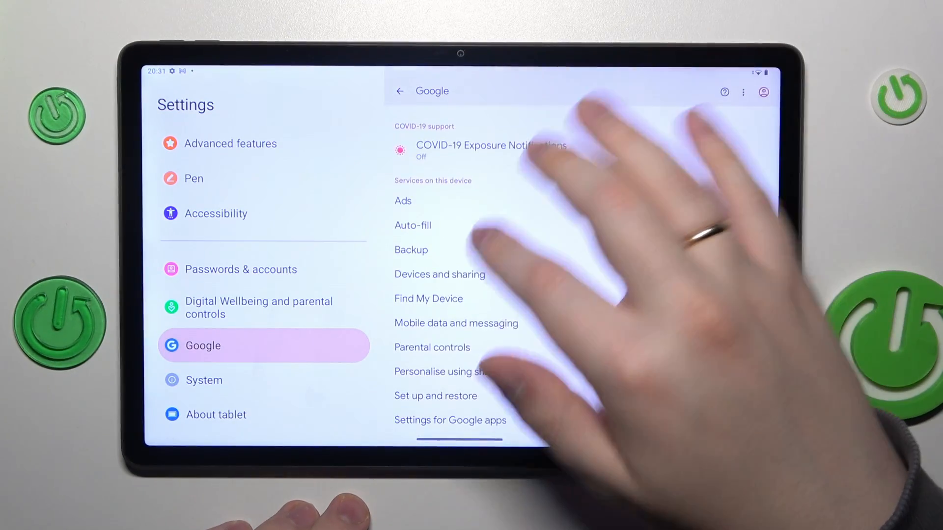
left_click(431, 347)
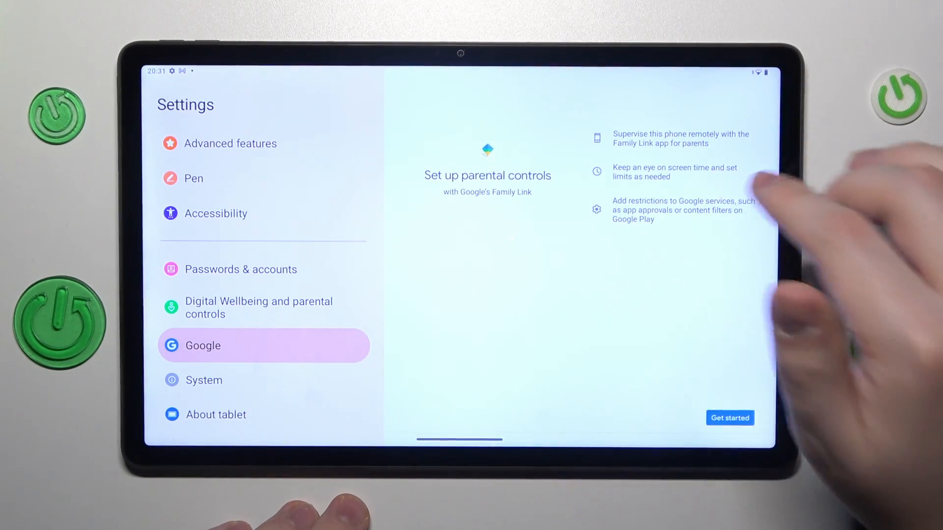
left_click(729, 418)
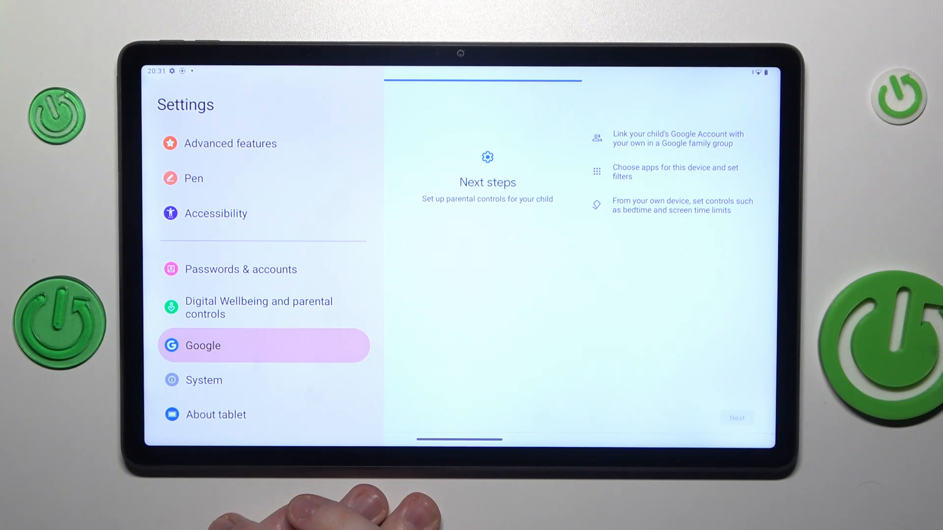
left_click(736, 418)
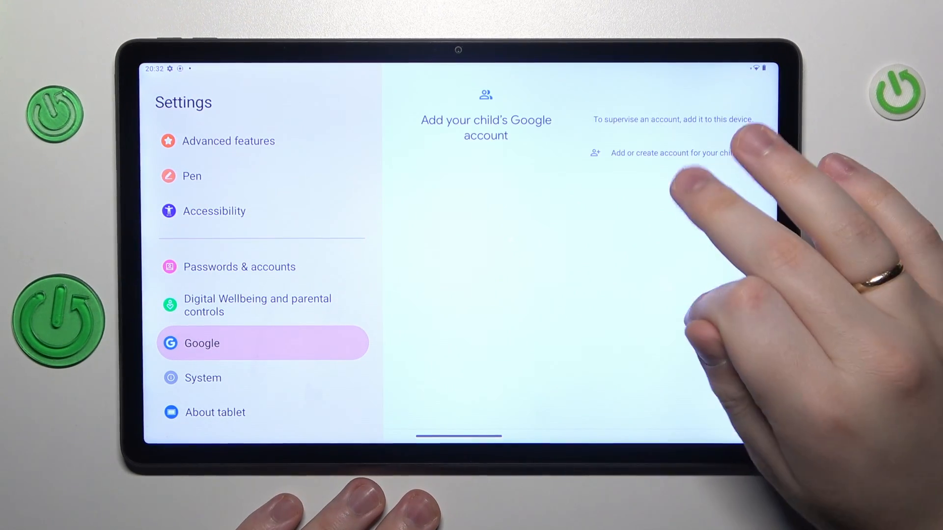
Add the child's account, entering the 'hardresetinfo gaming' Google login
left_click(662, 153)
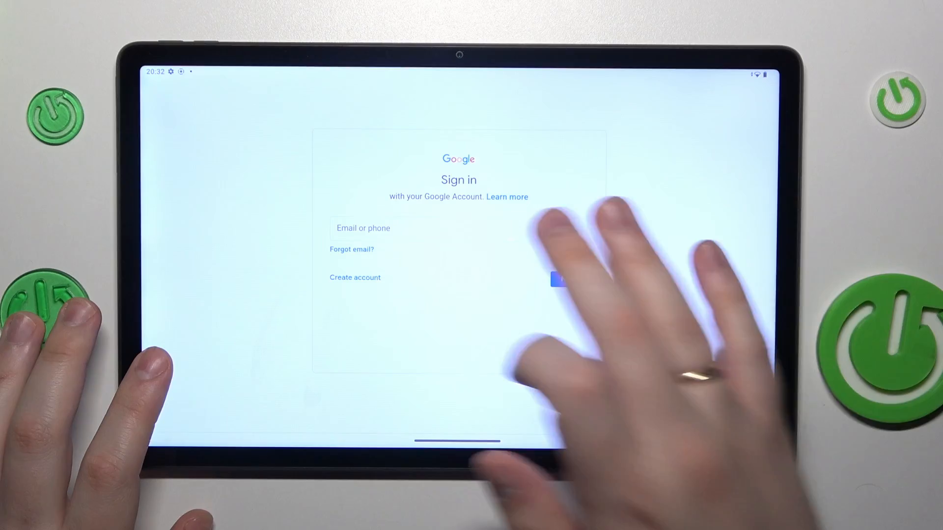
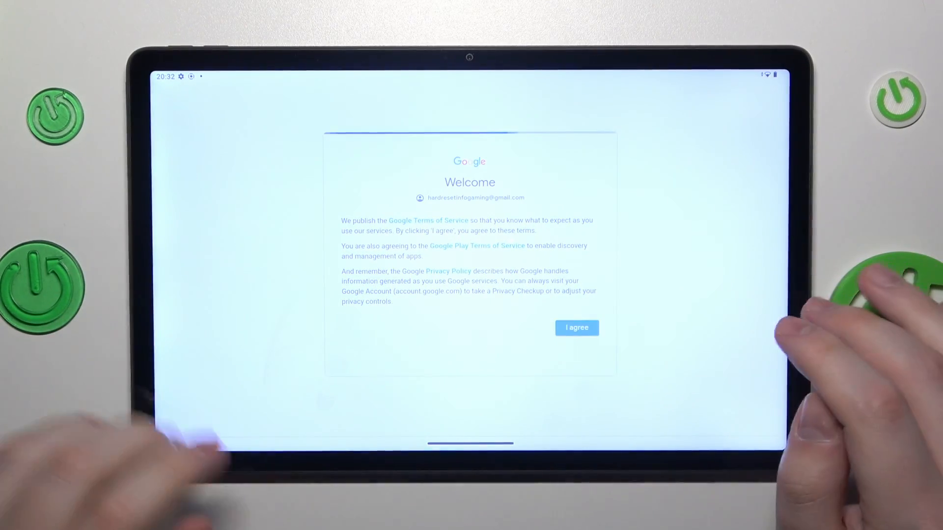
Agree to Google's terms of service and accept the Google services settings
left_click(576, 328)
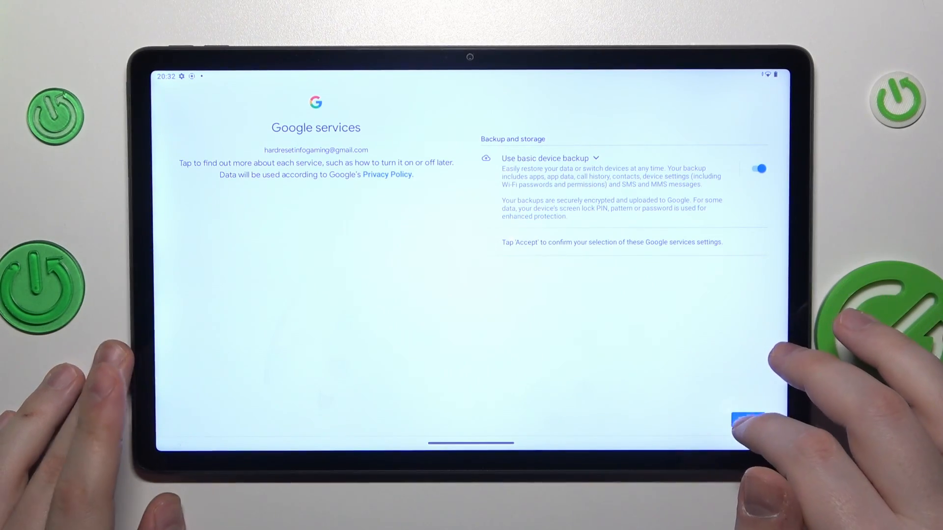
left_click(747, 419)
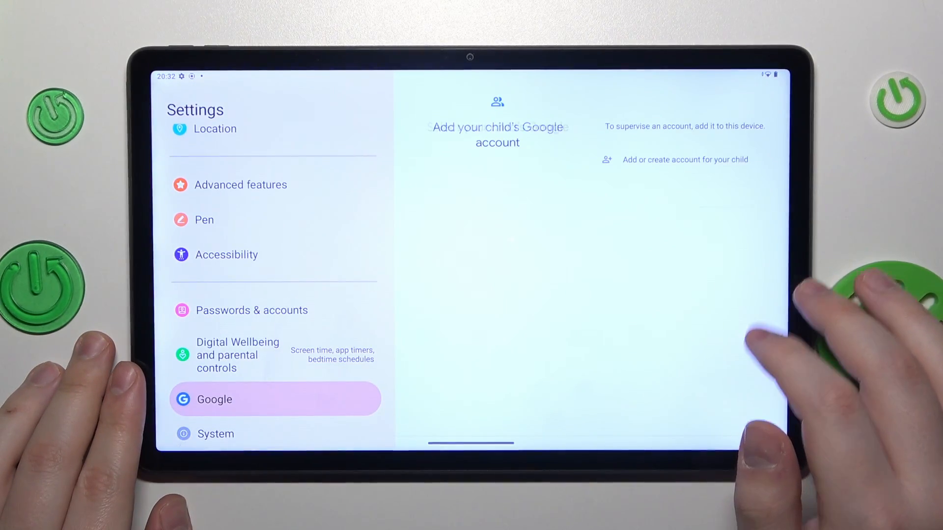
left_click(685, 159)
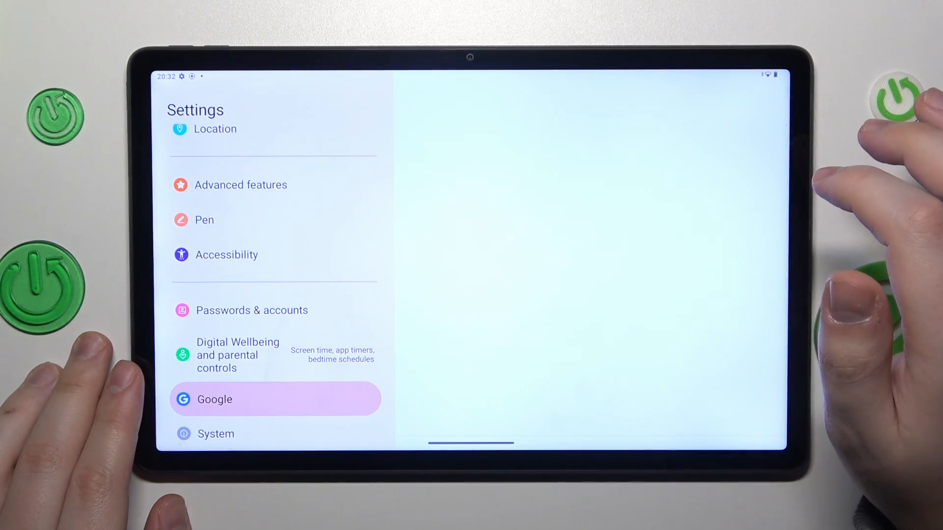
Enter the parent's Google account email in the Email or phone field
left_click(590, 217)
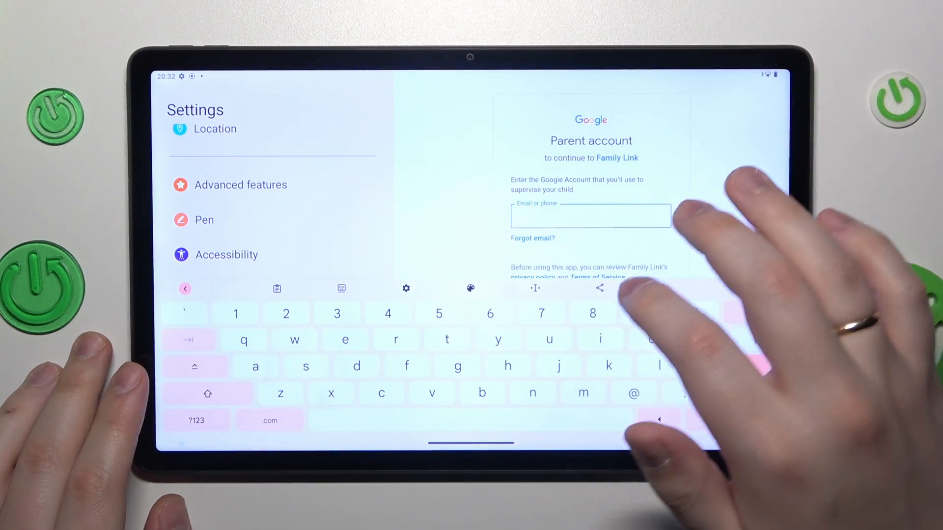
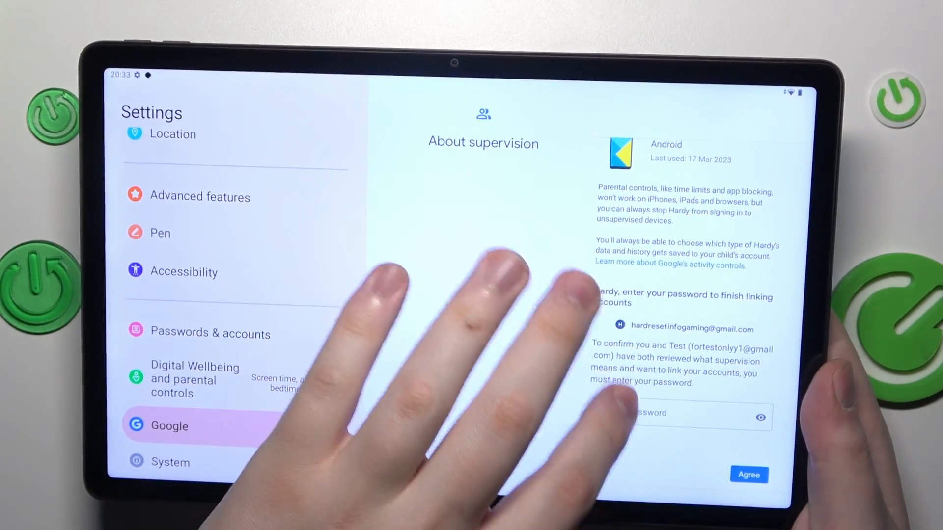
Agree to supervision with the child's password and allow it on this device
left_click(748, 475)
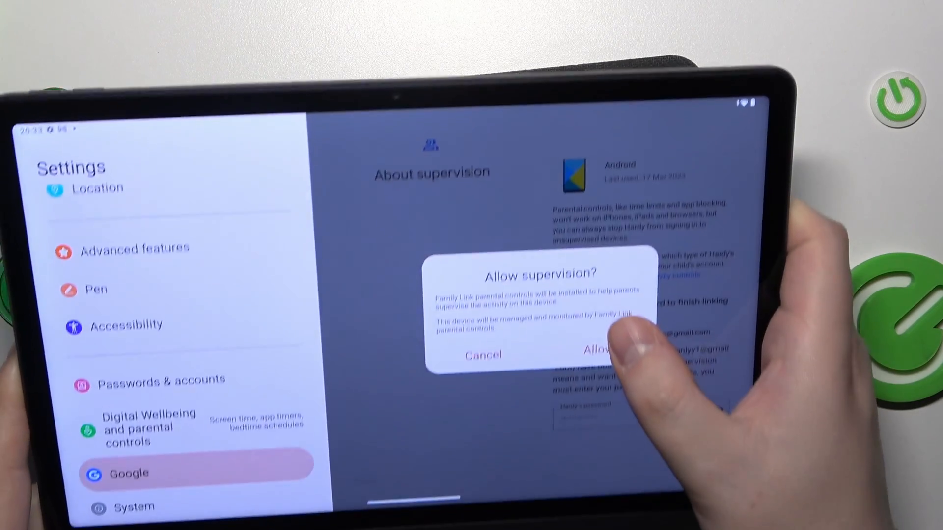
left_click(595, 353)
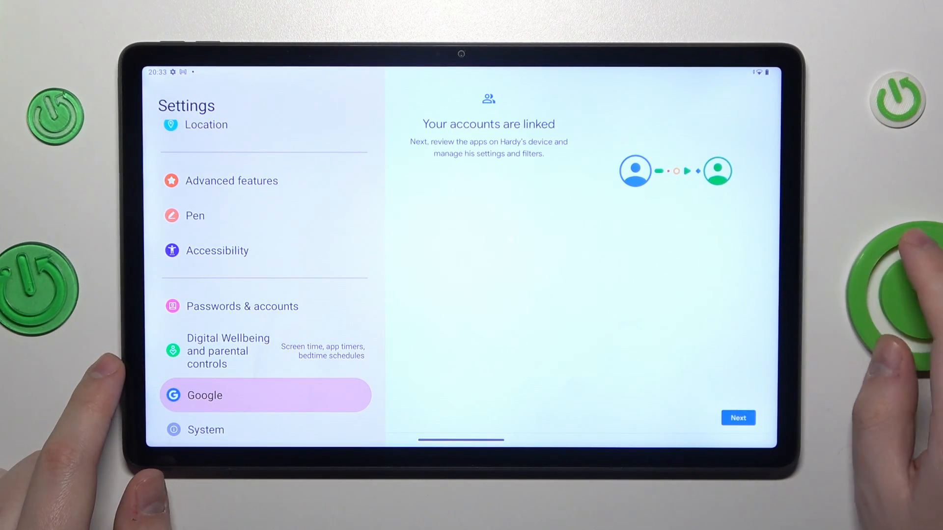
Keep all the child's apps allowed and choose Install Family Link for the parent phone
left_click(738, 418)
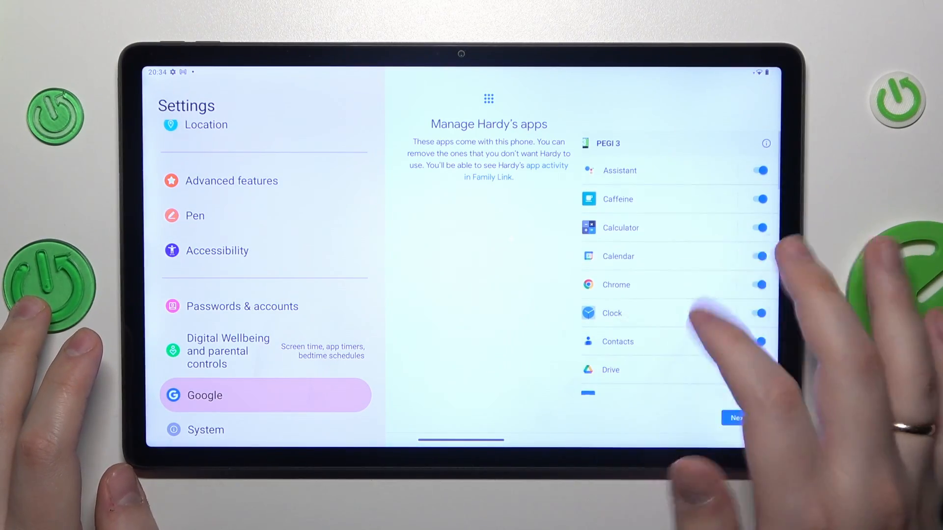
left_click(736, 418)
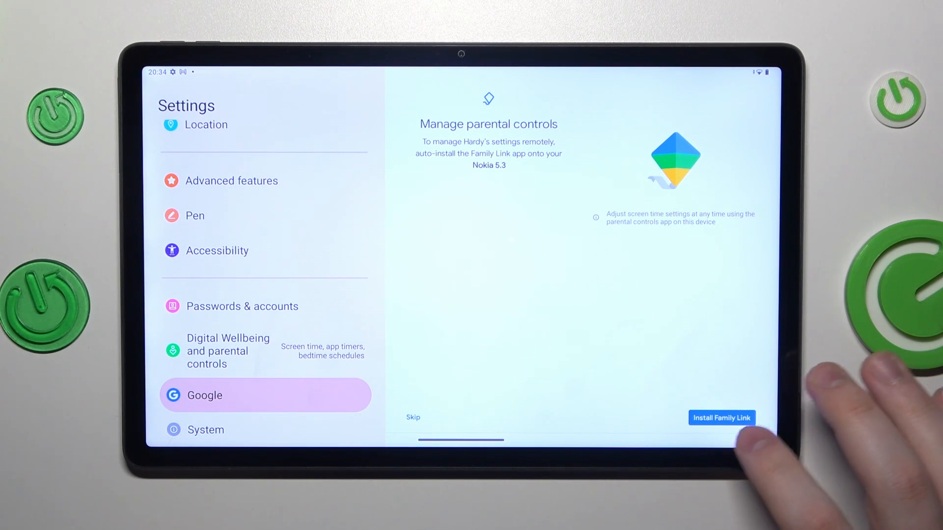
left_click(412, 417)
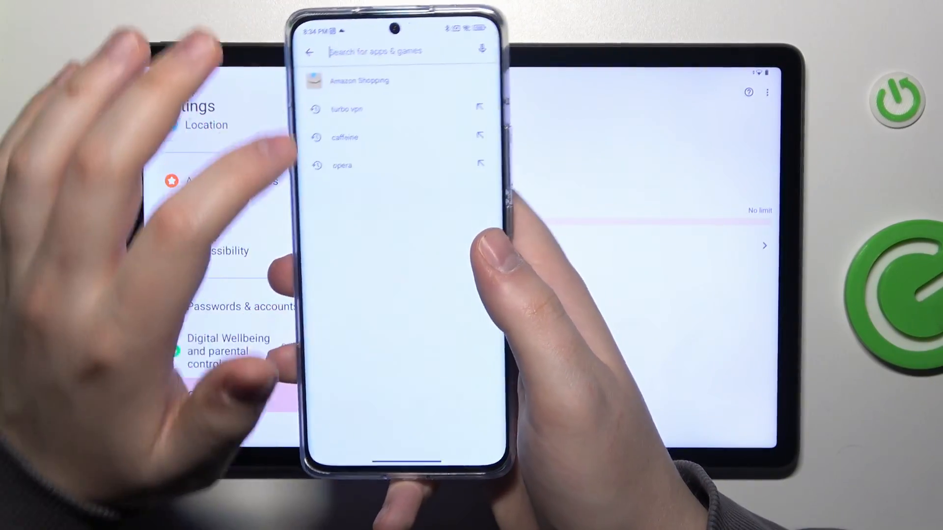
Search Play Store for 'family link', install Google Family Link, and open it
type("fami")
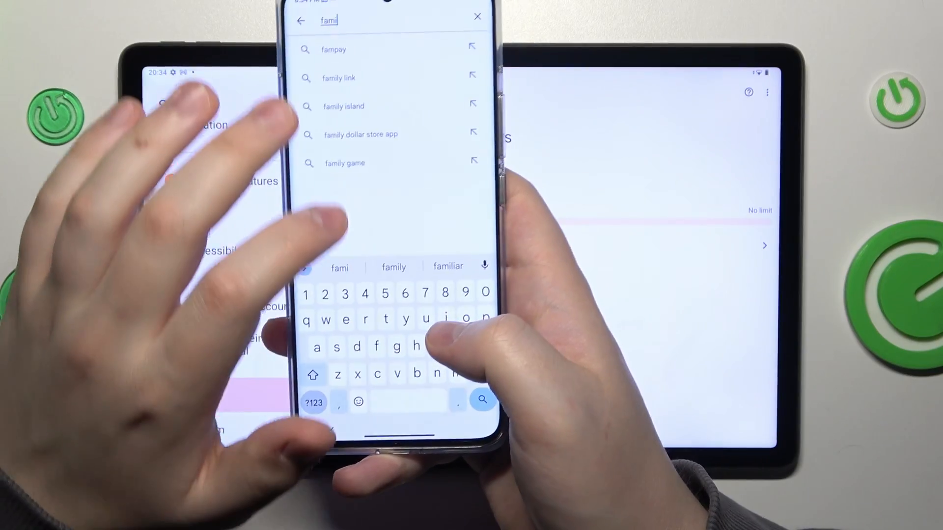
left_click(338, 78)
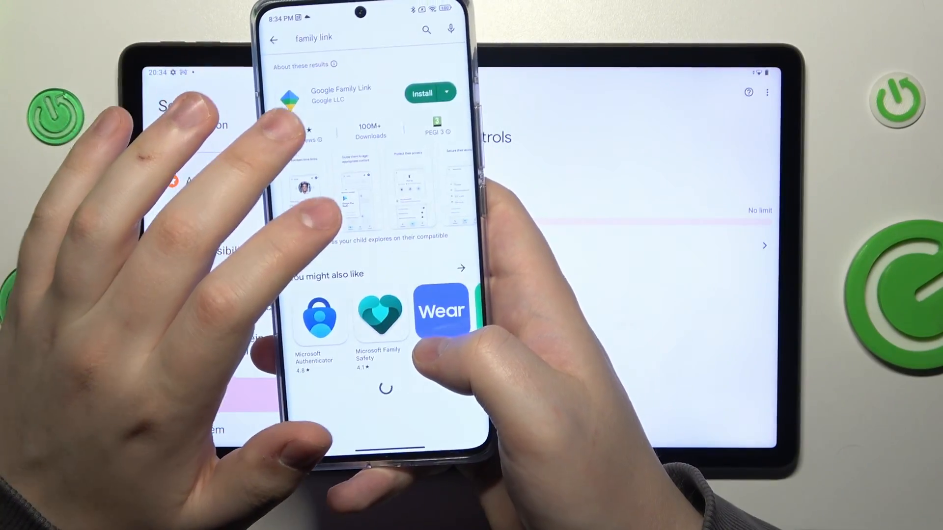
left_click(421, 93)
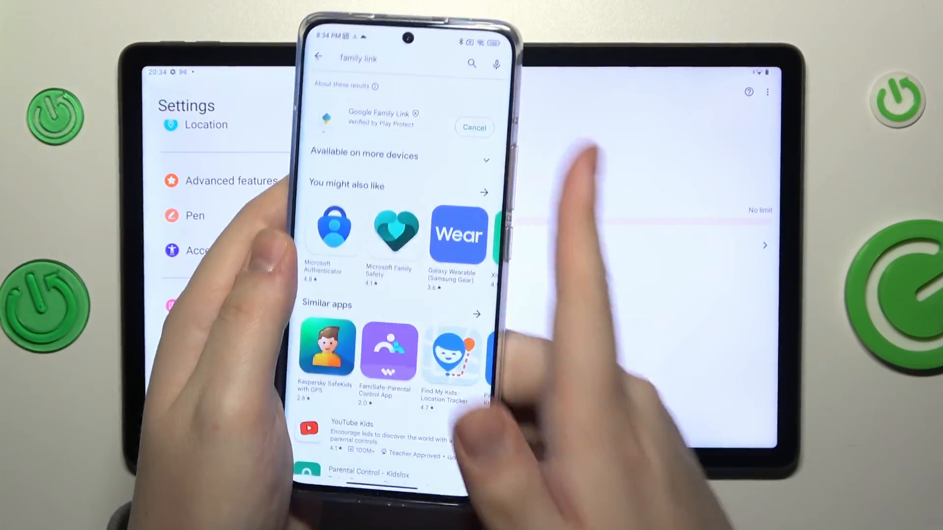
left_click(308, 429)
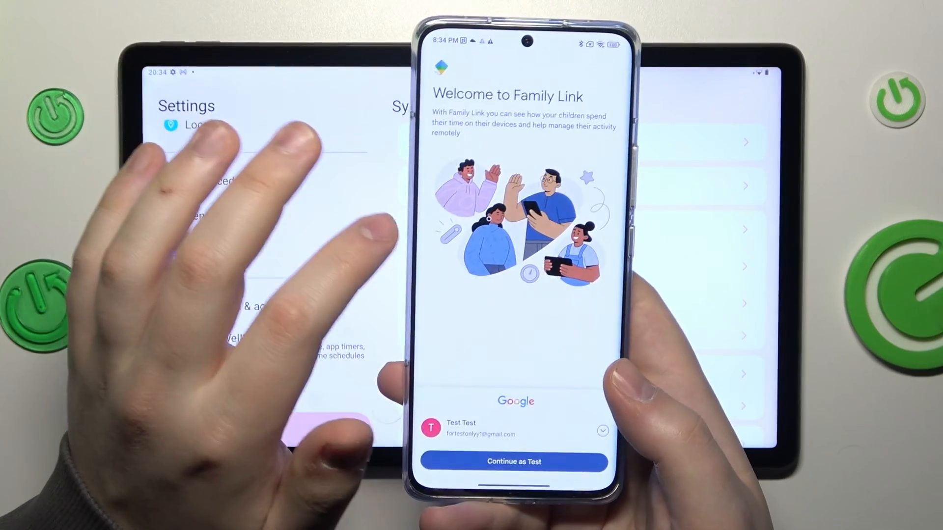
Continue as the parent, review the child's content restrictions, and return to the controls overview
left_click(602, 431)
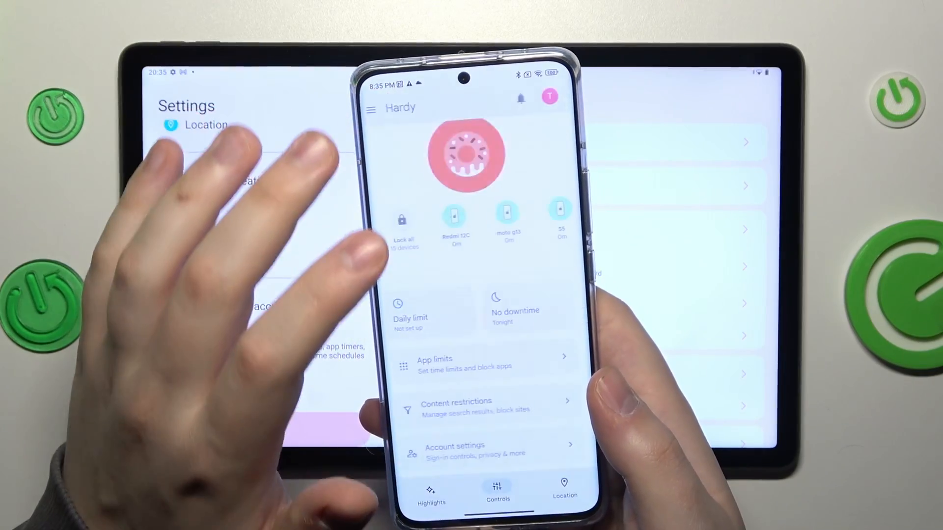
left_click(475, 407)
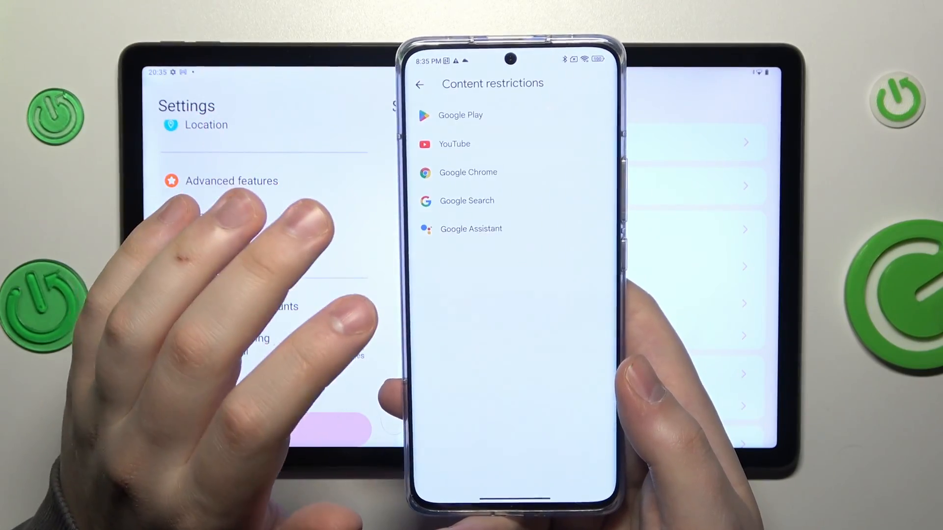
scroll("down", 3)
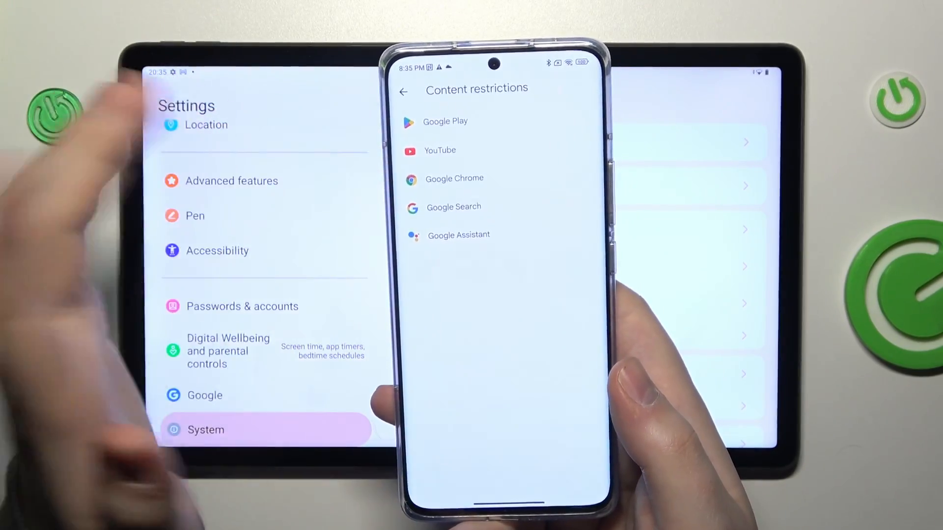
left_click(403, 91)
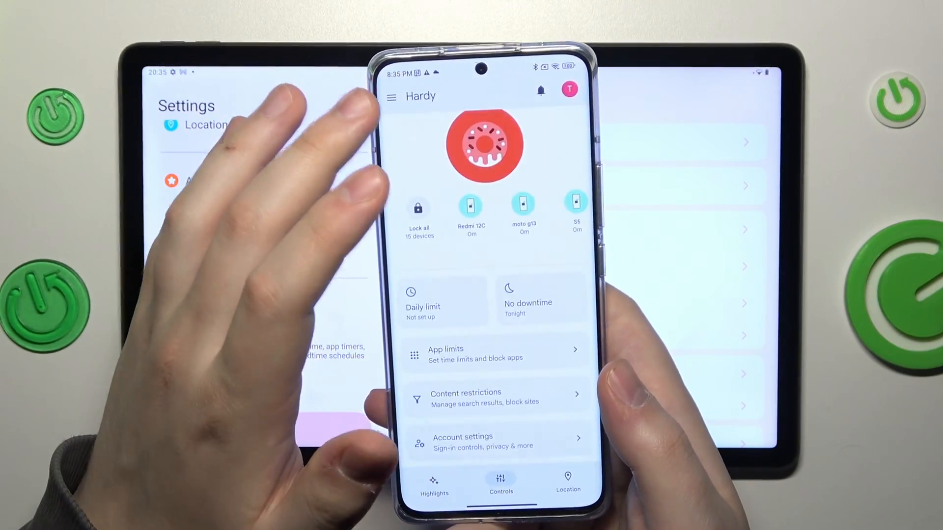